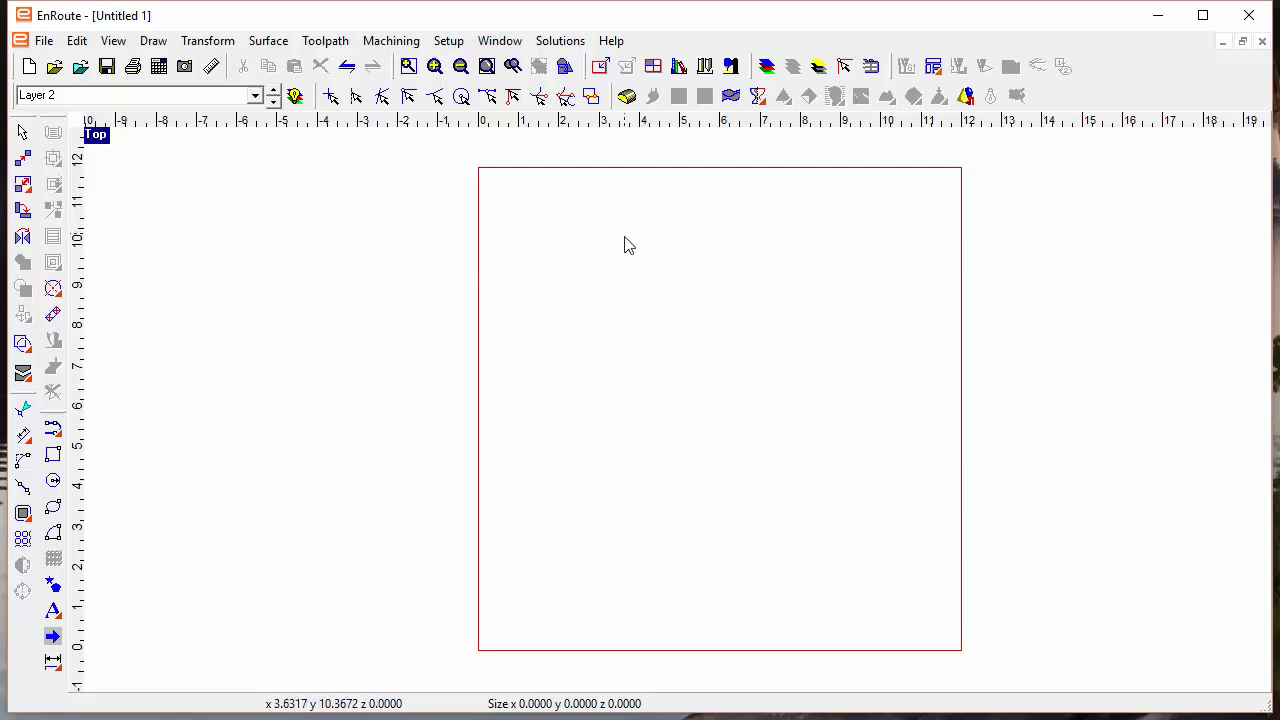
pyautogui.moveTo(538, 292)
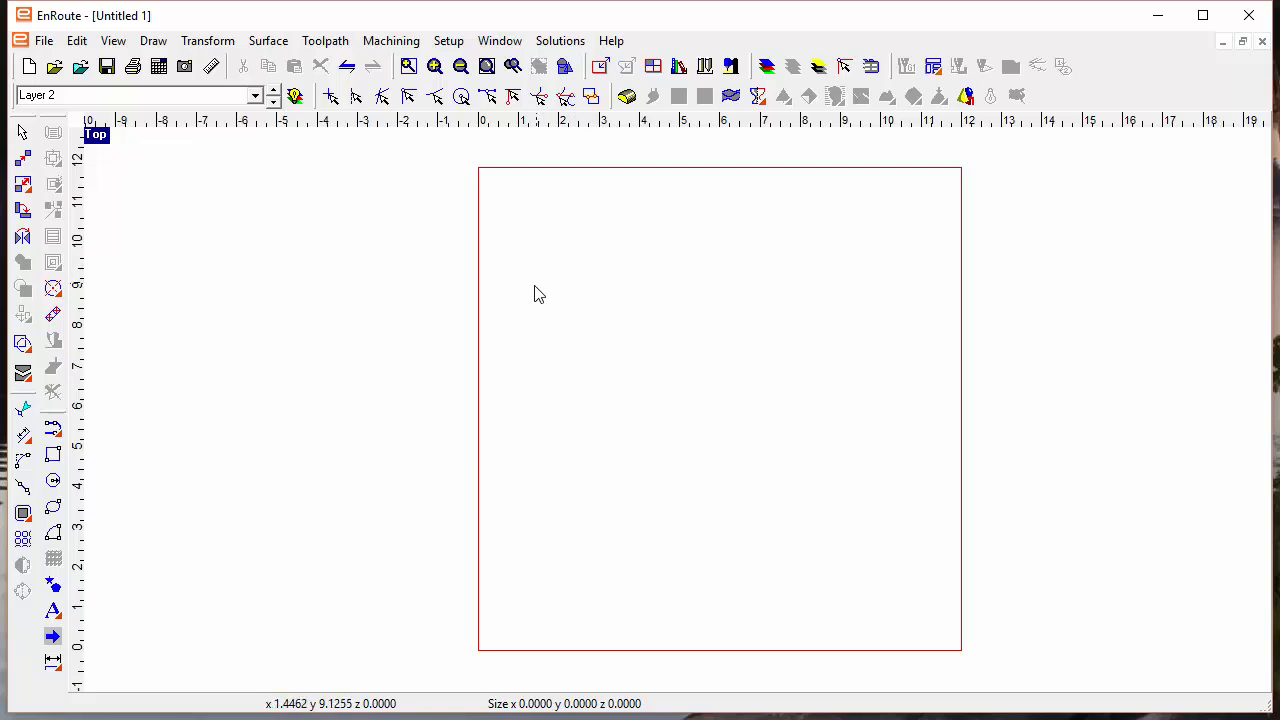
pyautogui.moveTo(528, 308)
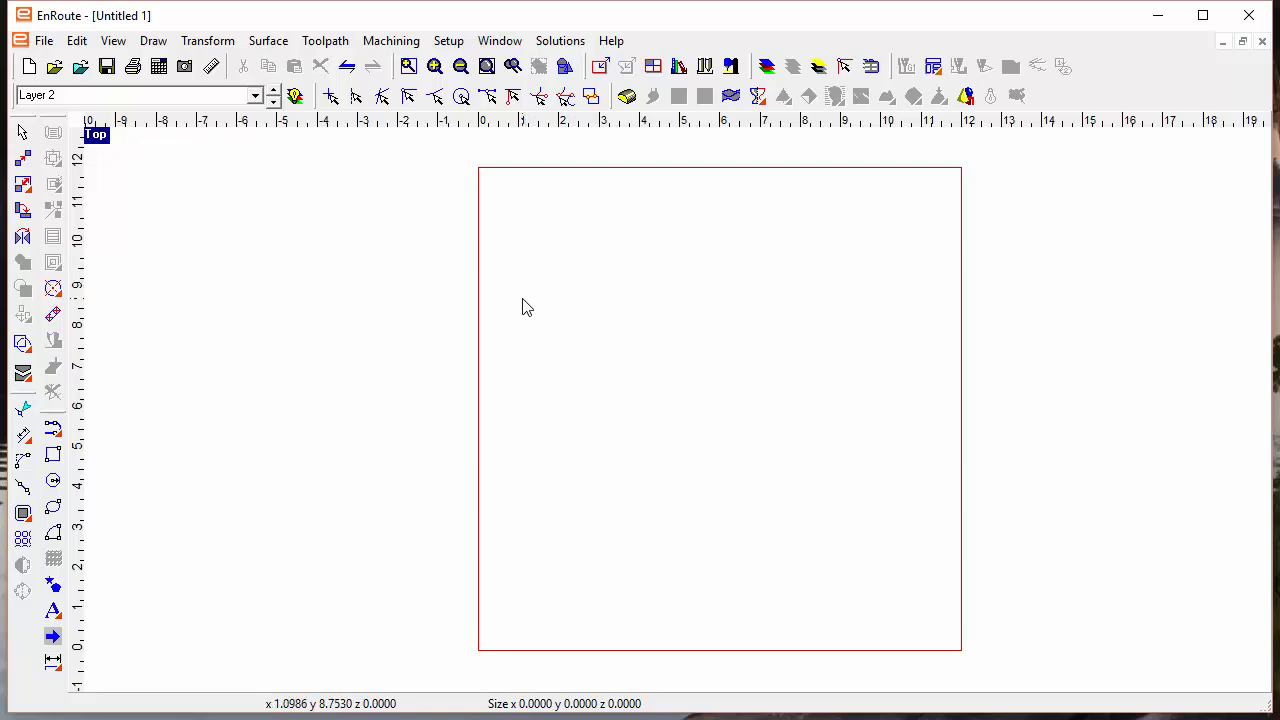
pyautogui.moveTo(632, 292)
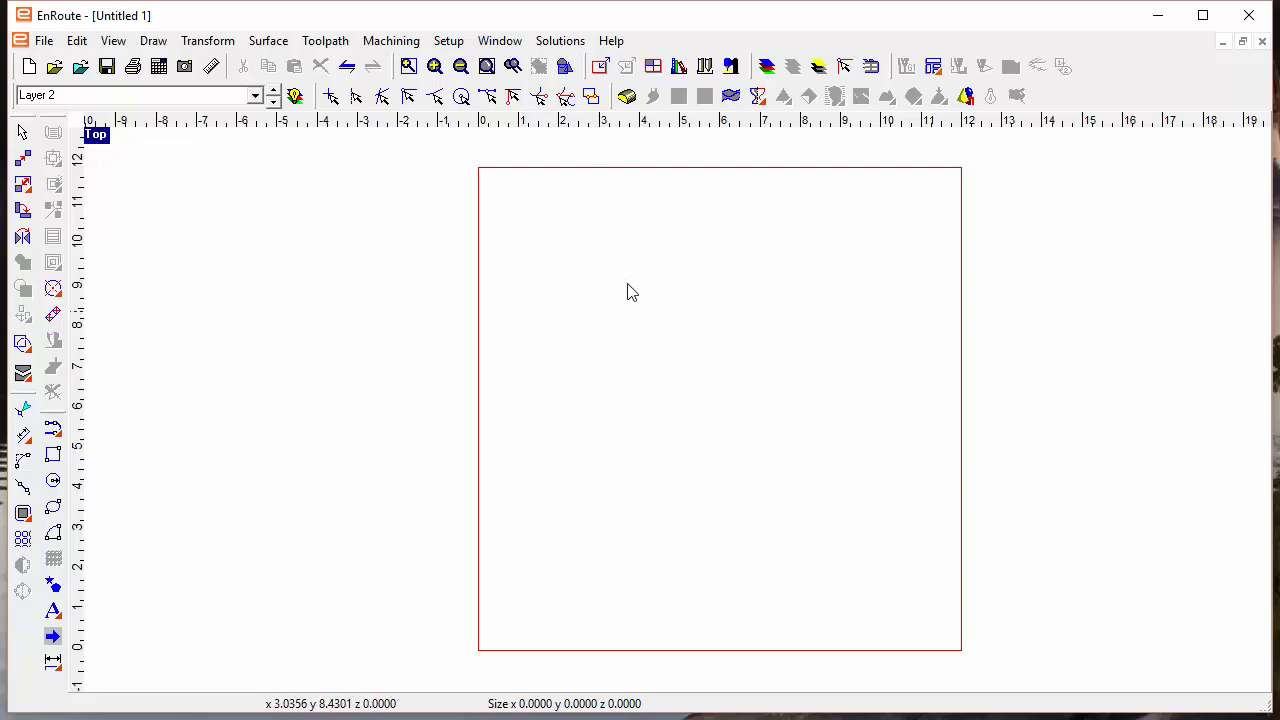
pyautogui.moveTo(740, 420)
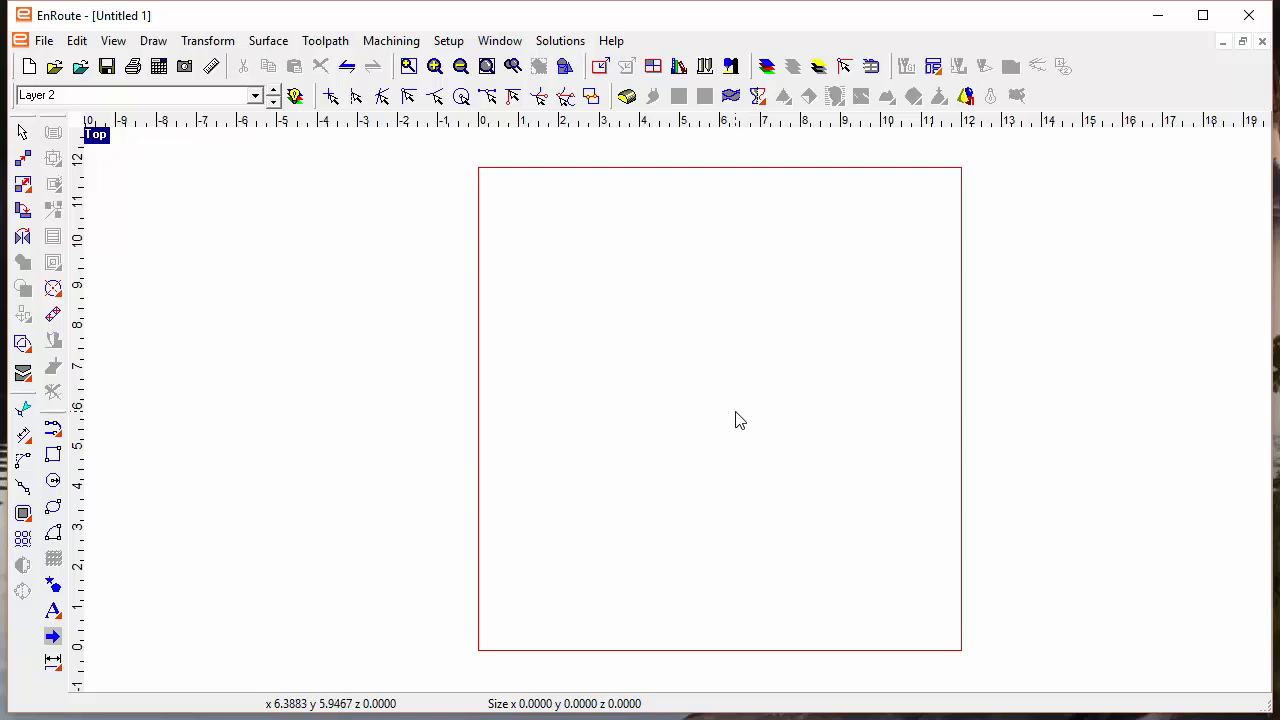
pyautogui.moveTo(690, 384)
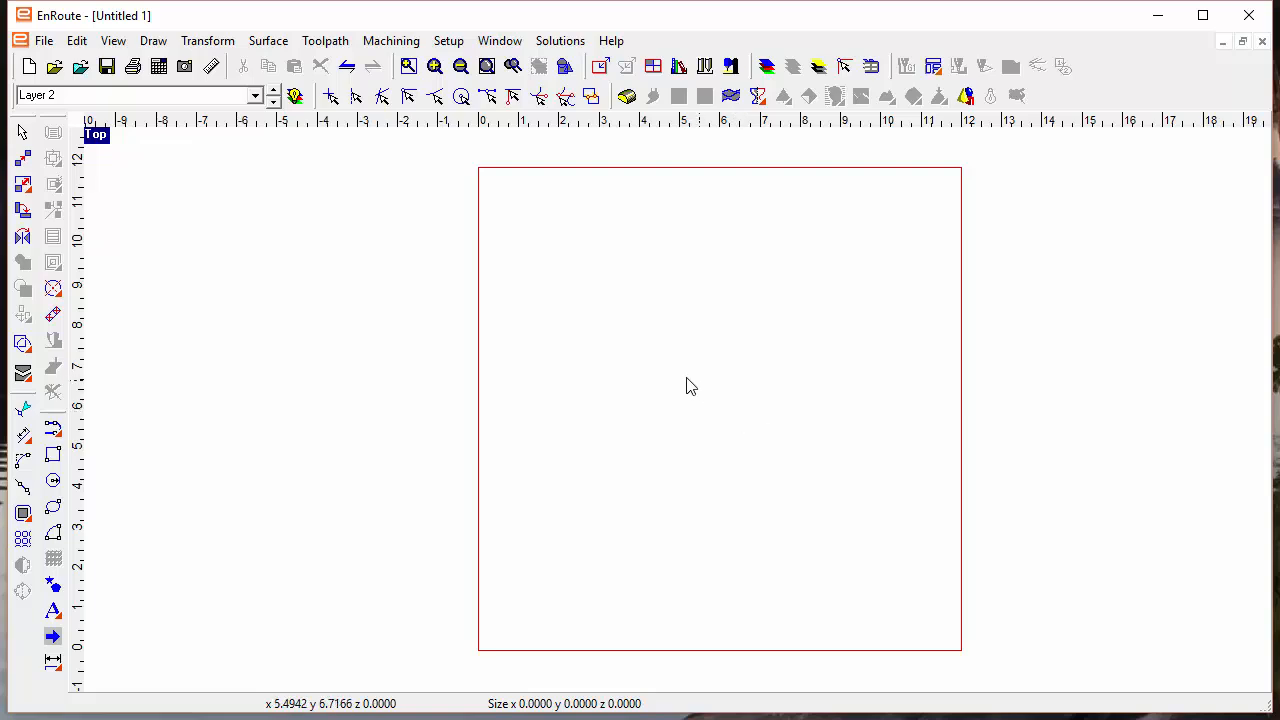
pyautogui.moveTo(648, 384)
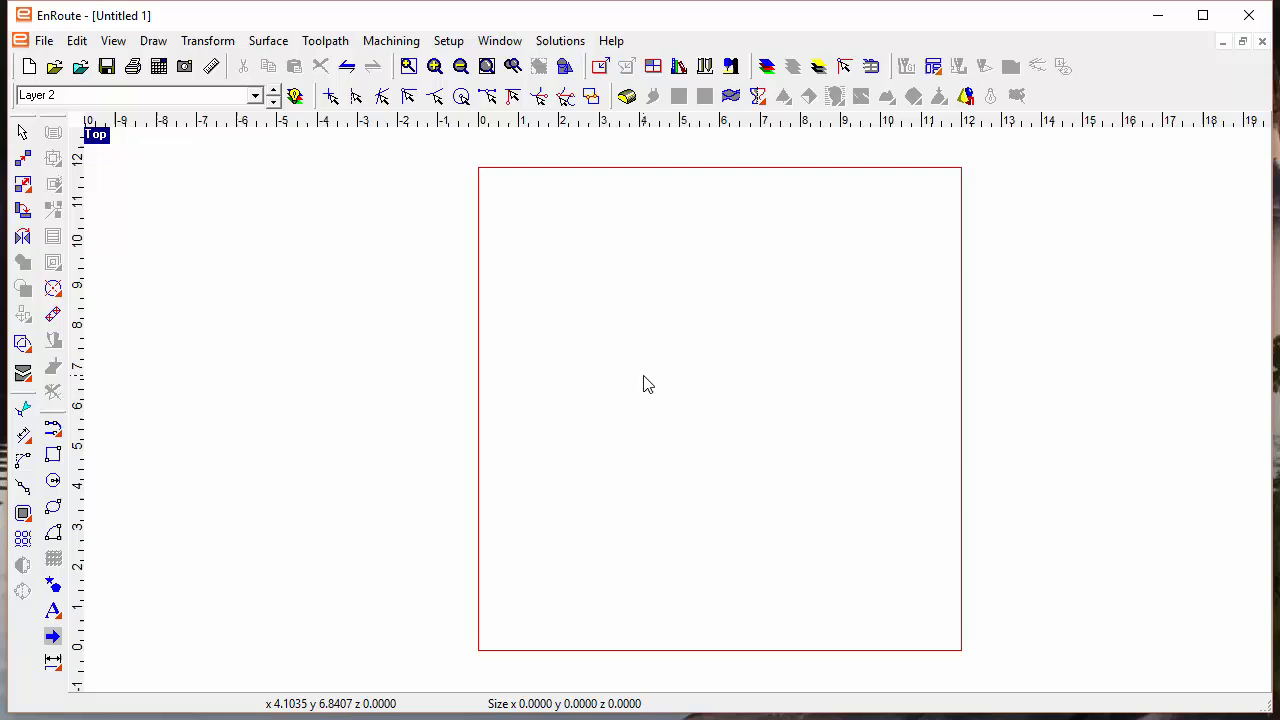
pyautogui.moveTo(600, 368)
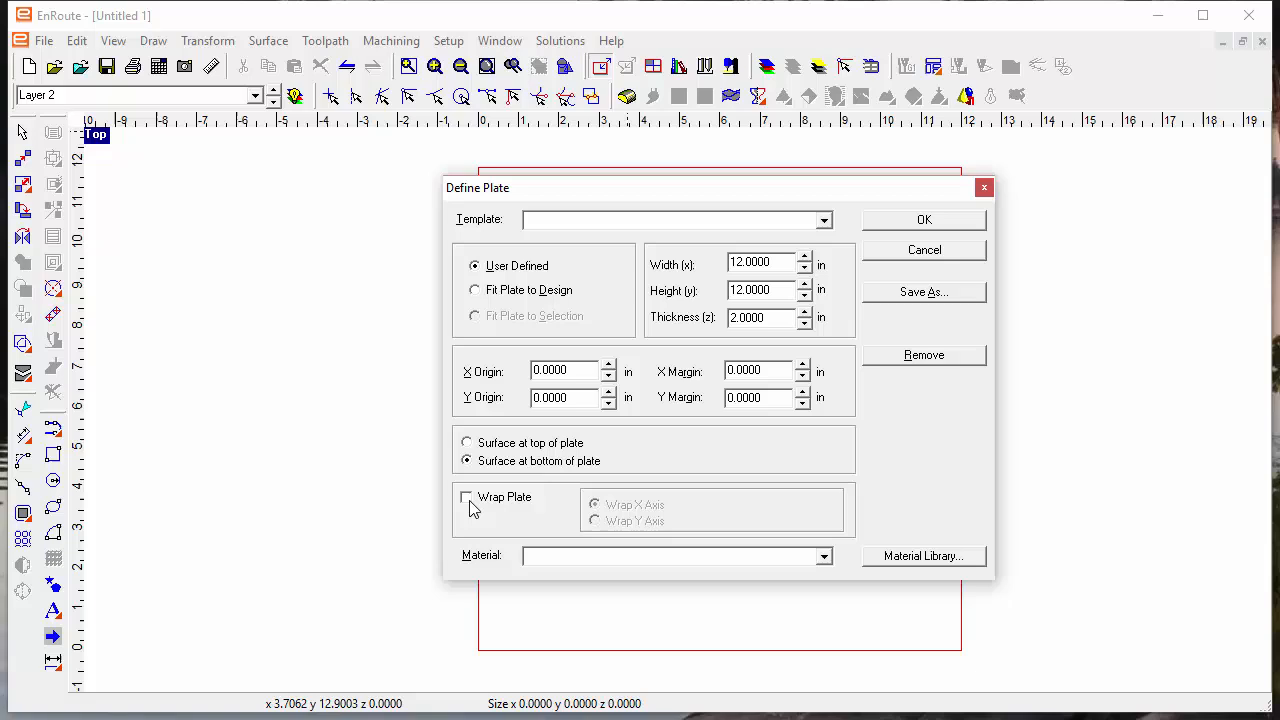
pyautogui.moveTo(496, 504)
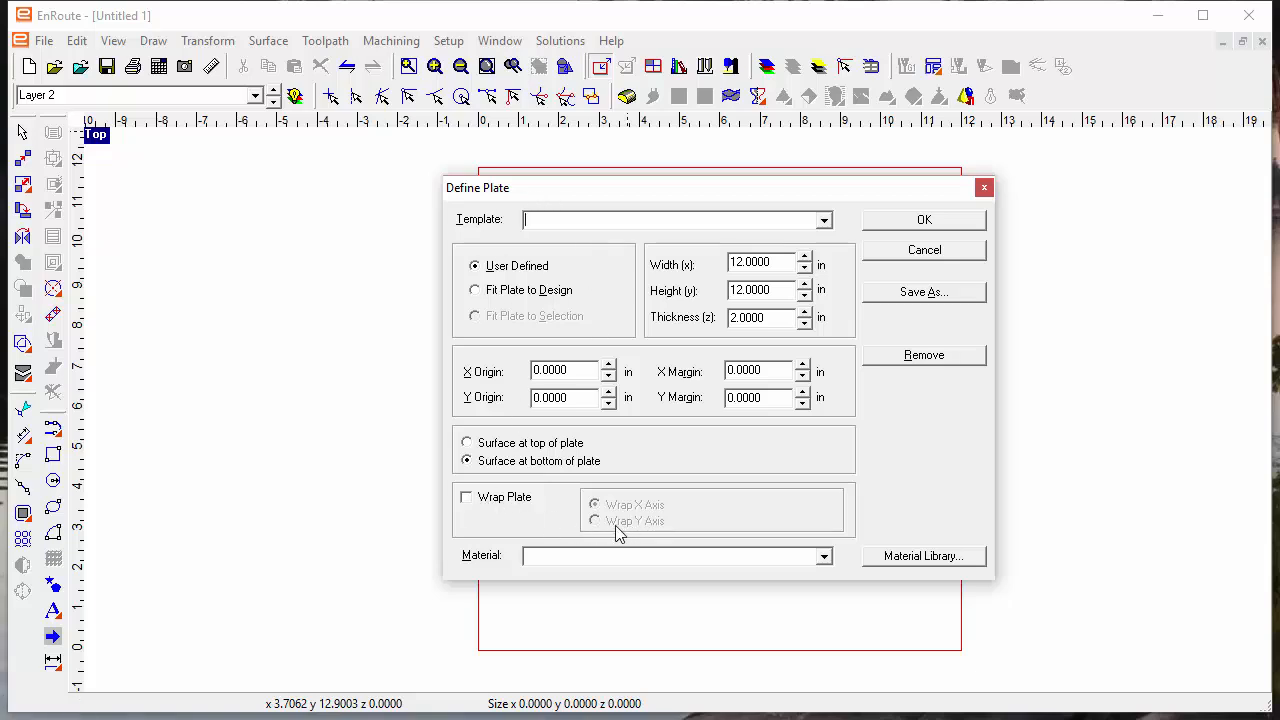
pyautogui.moveTo(492, 520)
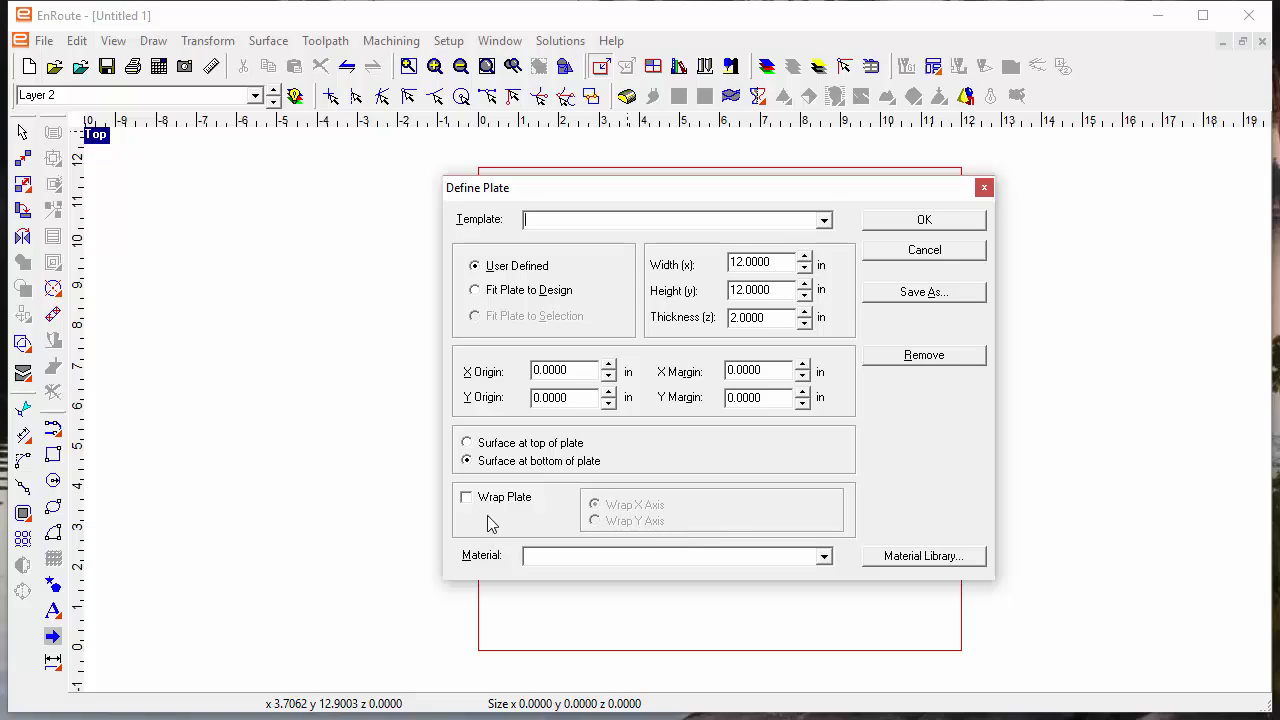
pyautogui.moveTo(532, 508)
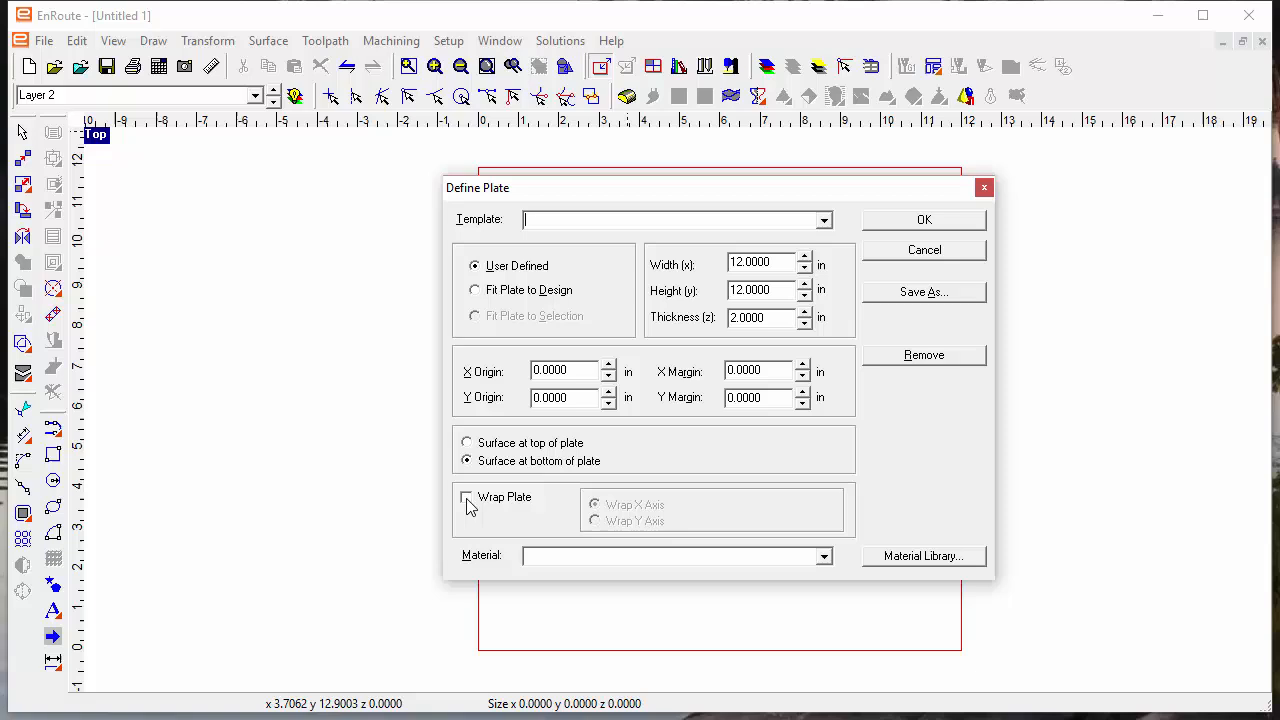
# Define the plate as wrapped around the X axis, 12 in wide and 3.0000 in thick.
pyautogui.click(468, 496)
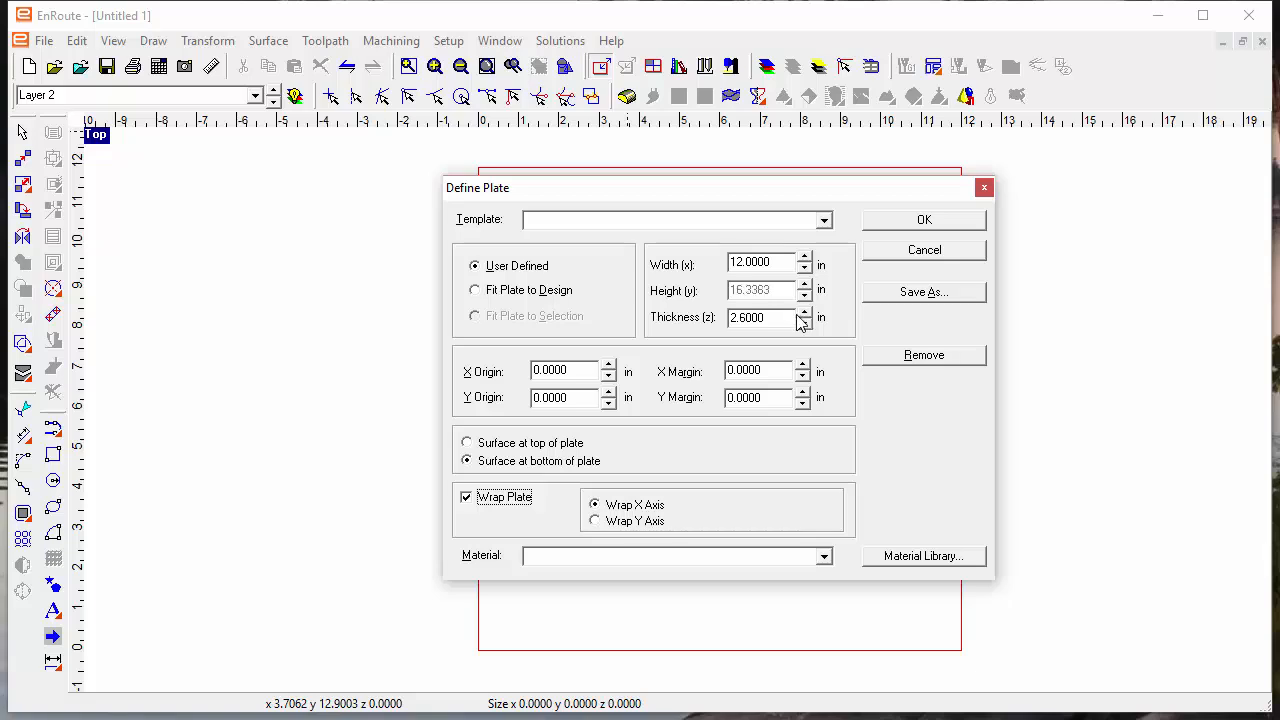
pyautogui.moveTo(760, 294)
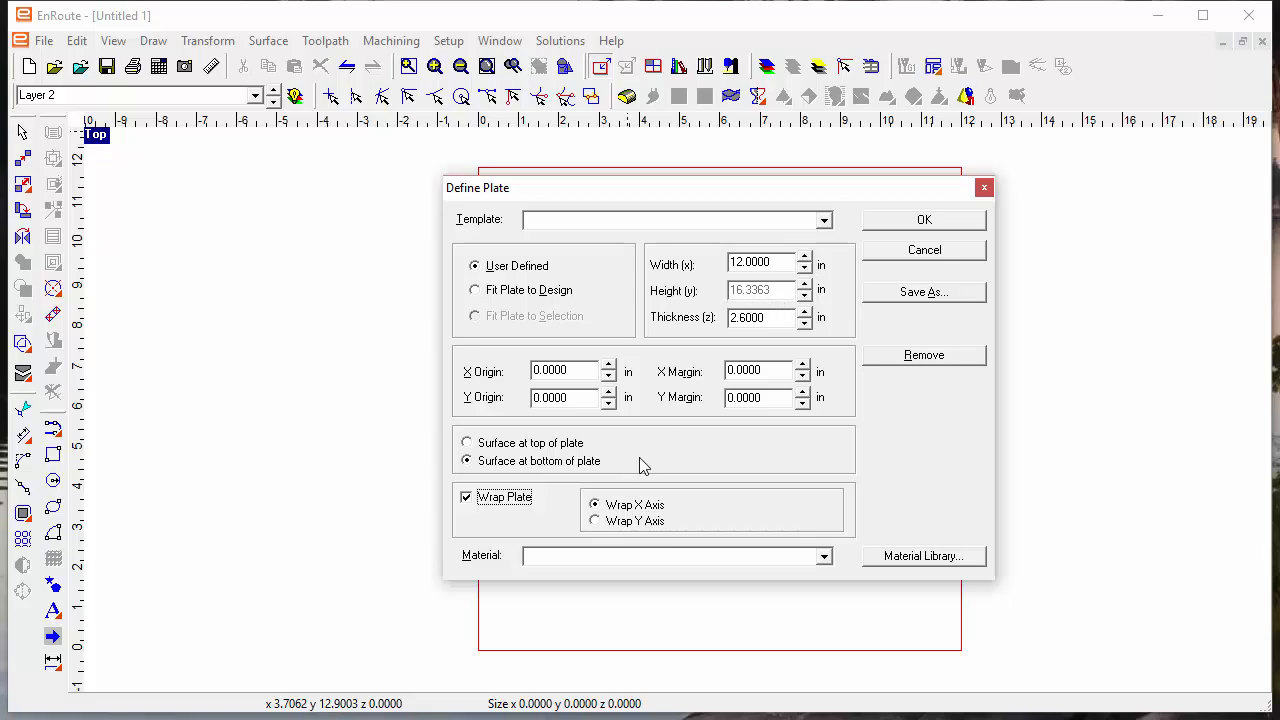
pyautogui.moveTo(648, 516)
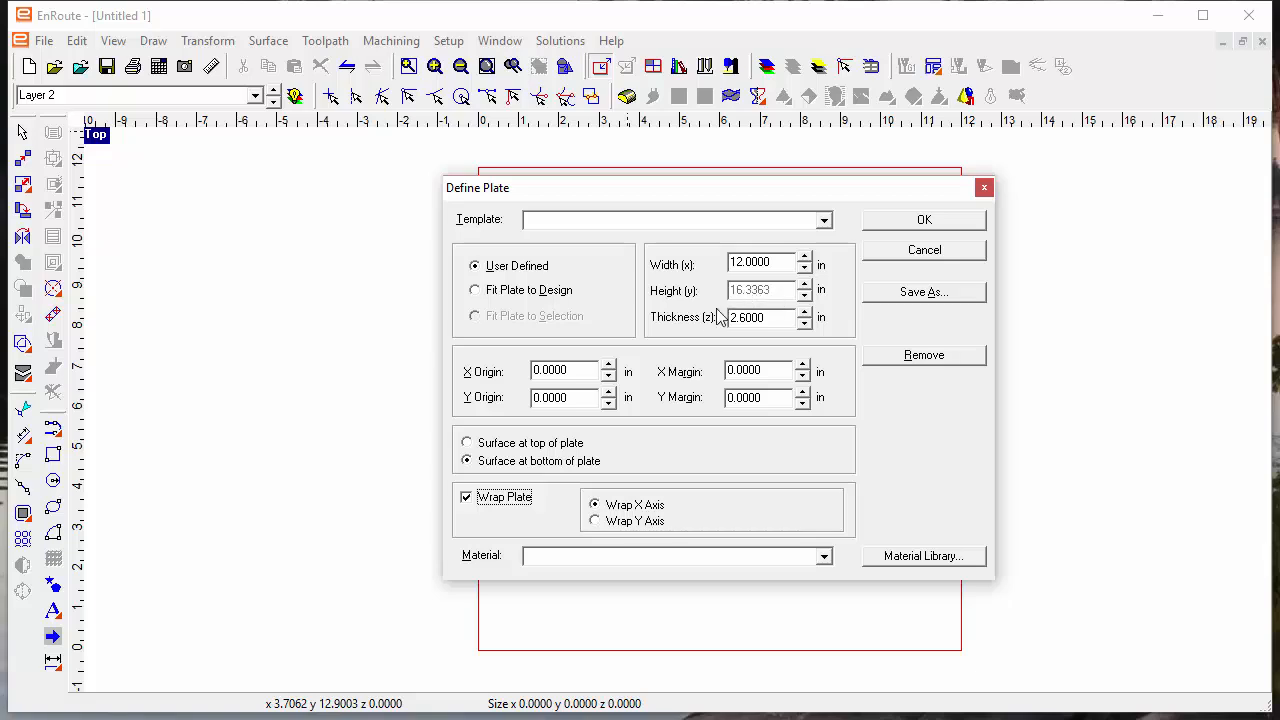
pyautogui.moveTo(800, 324)
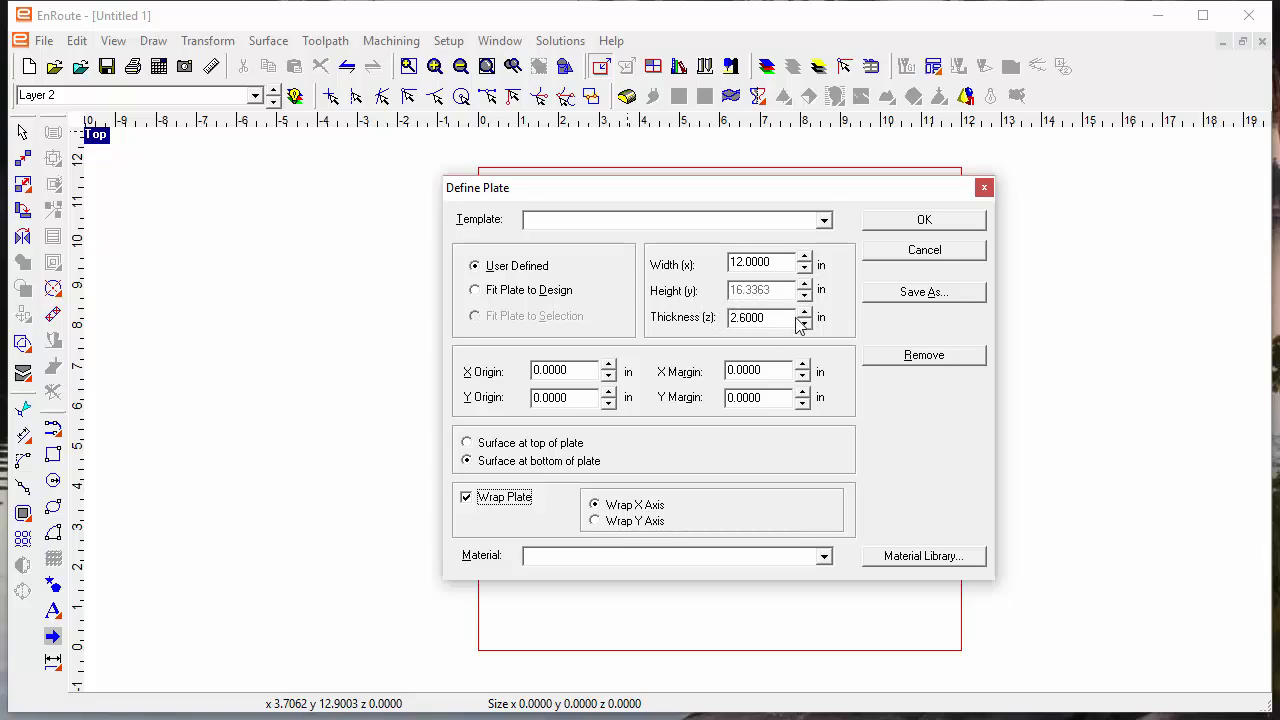
pyautogui.click(804, 312)
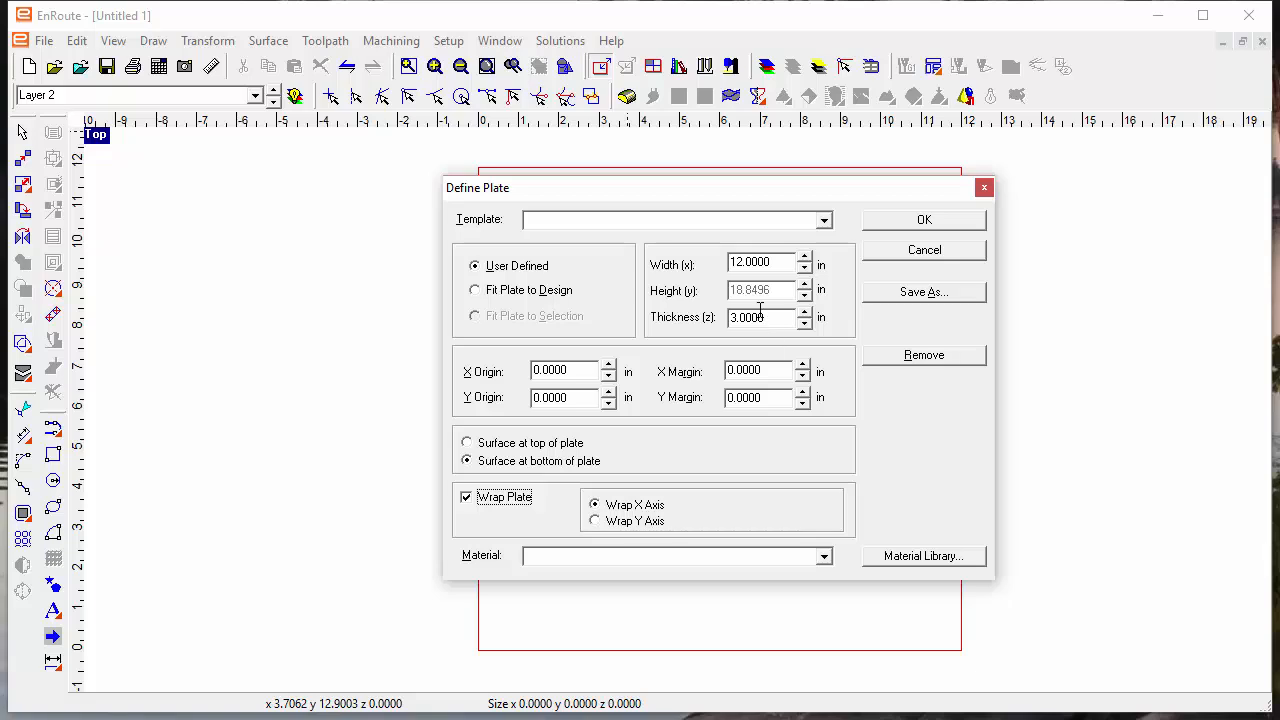
pyautogui.moveTo(772, 300)
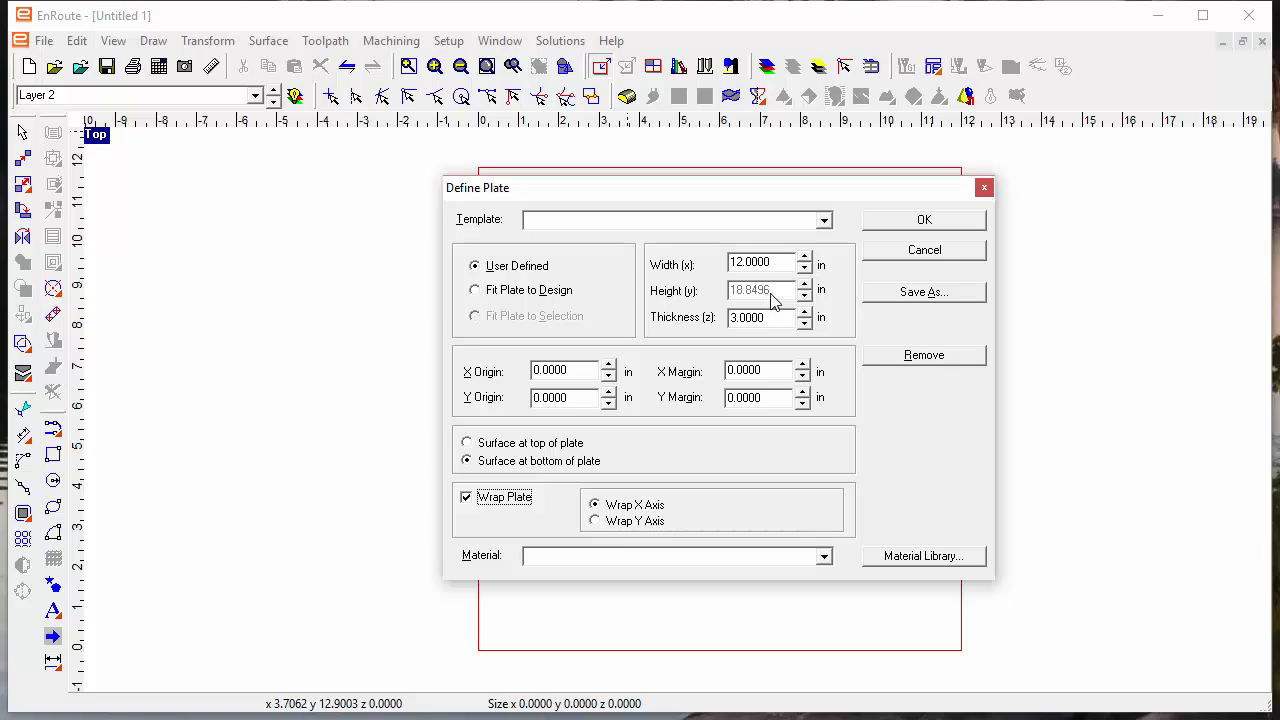
pyautogui.moveTo(784, 304)
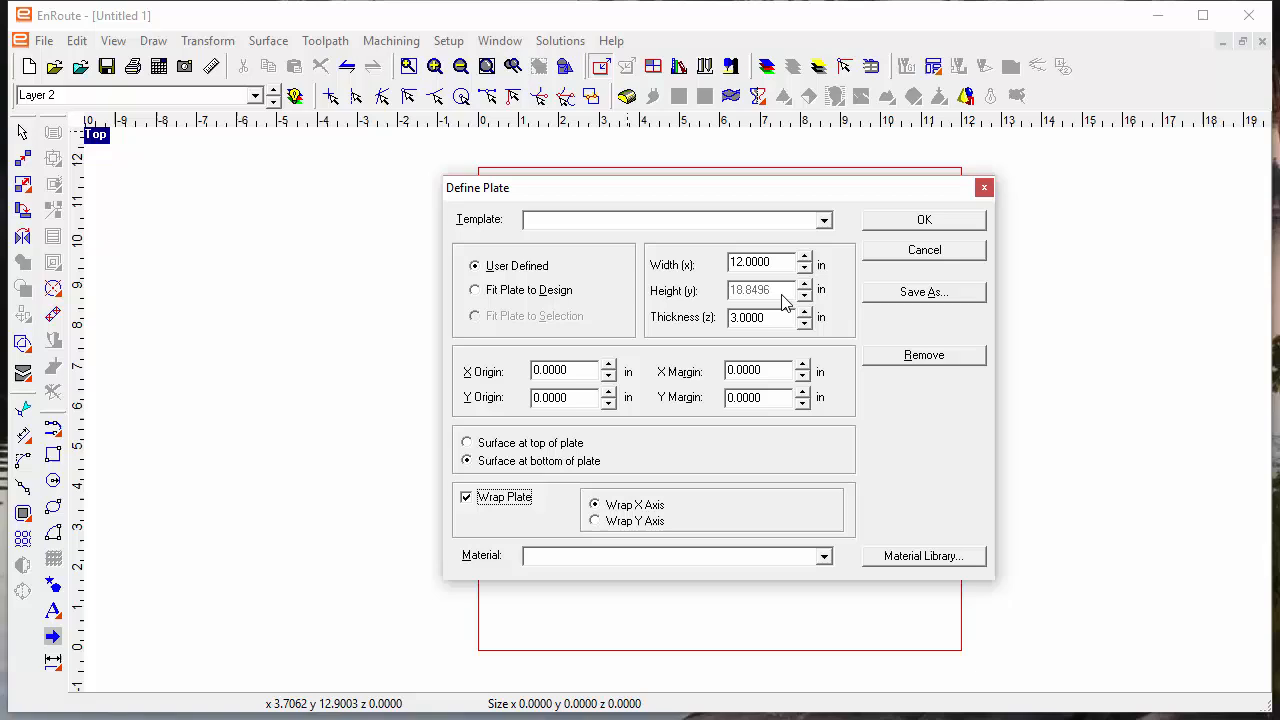
pyautogui.moveTo(908, 244)
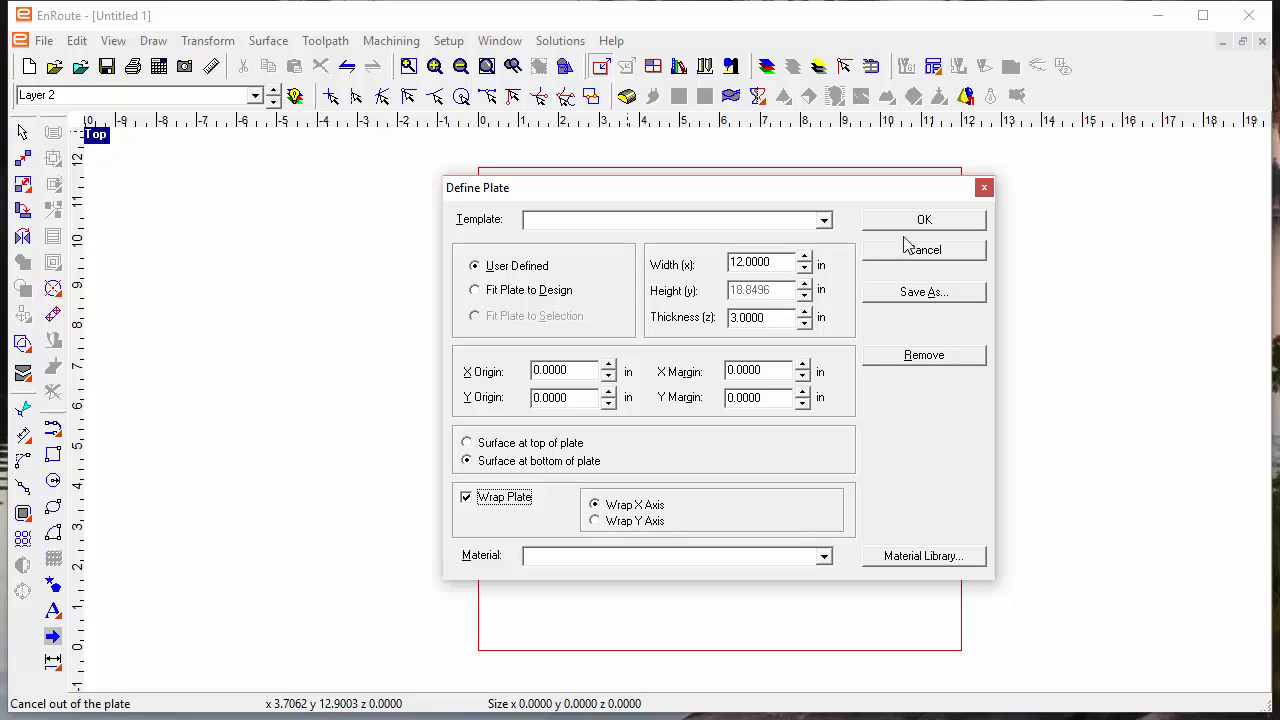
pyautogui.click(924, 248)
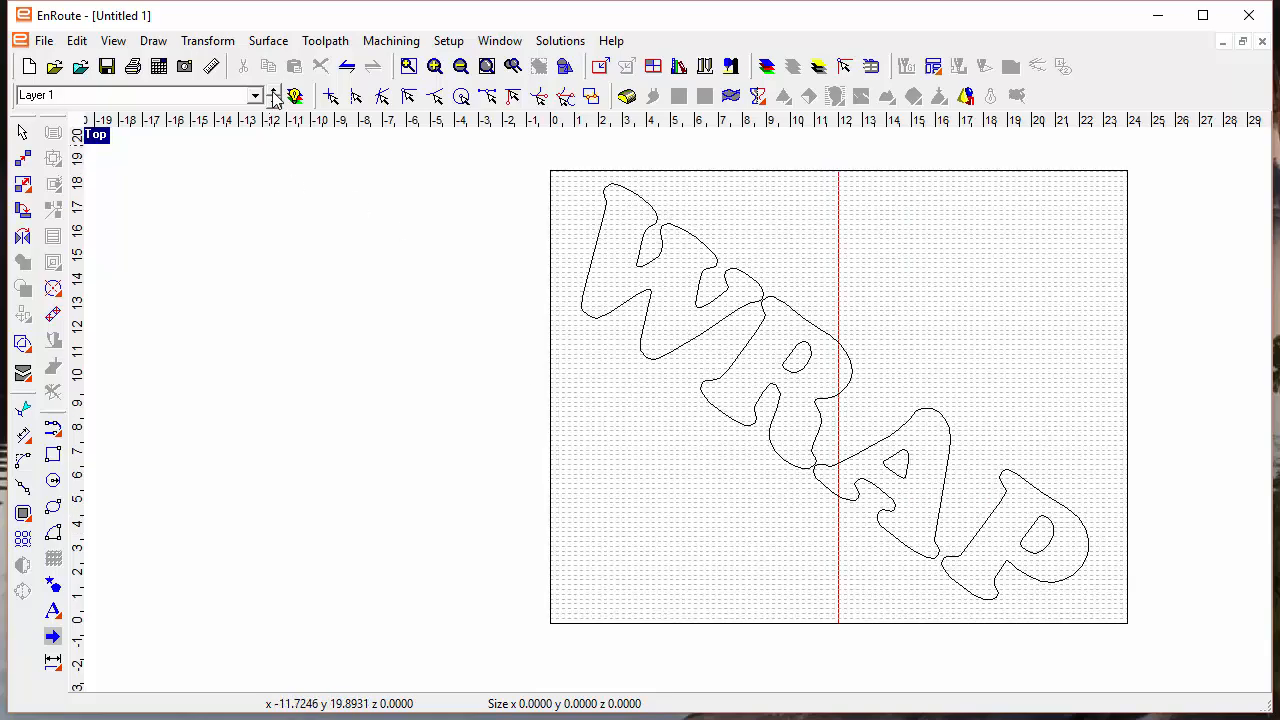
pyautogui.moveTo(600, 66)
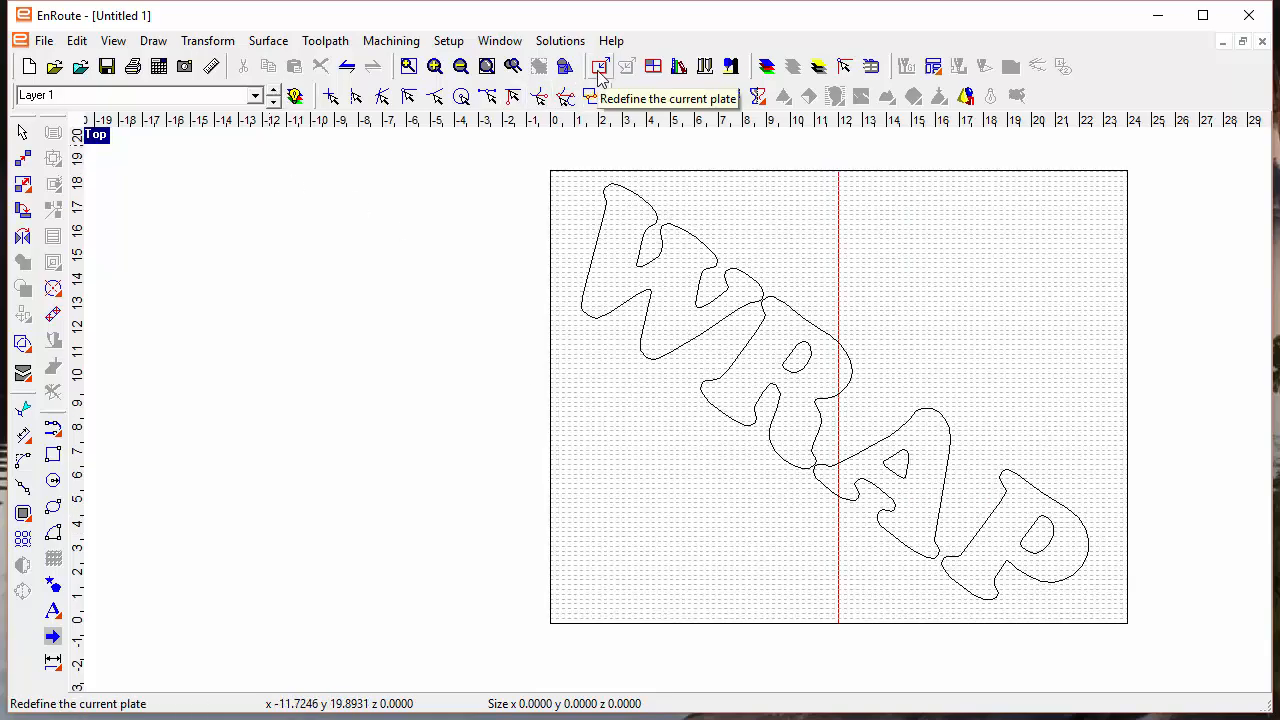
# Redefine the current plate from the toolbar so it shows as a plain rectangle.
pyautogui.click(596, 64)
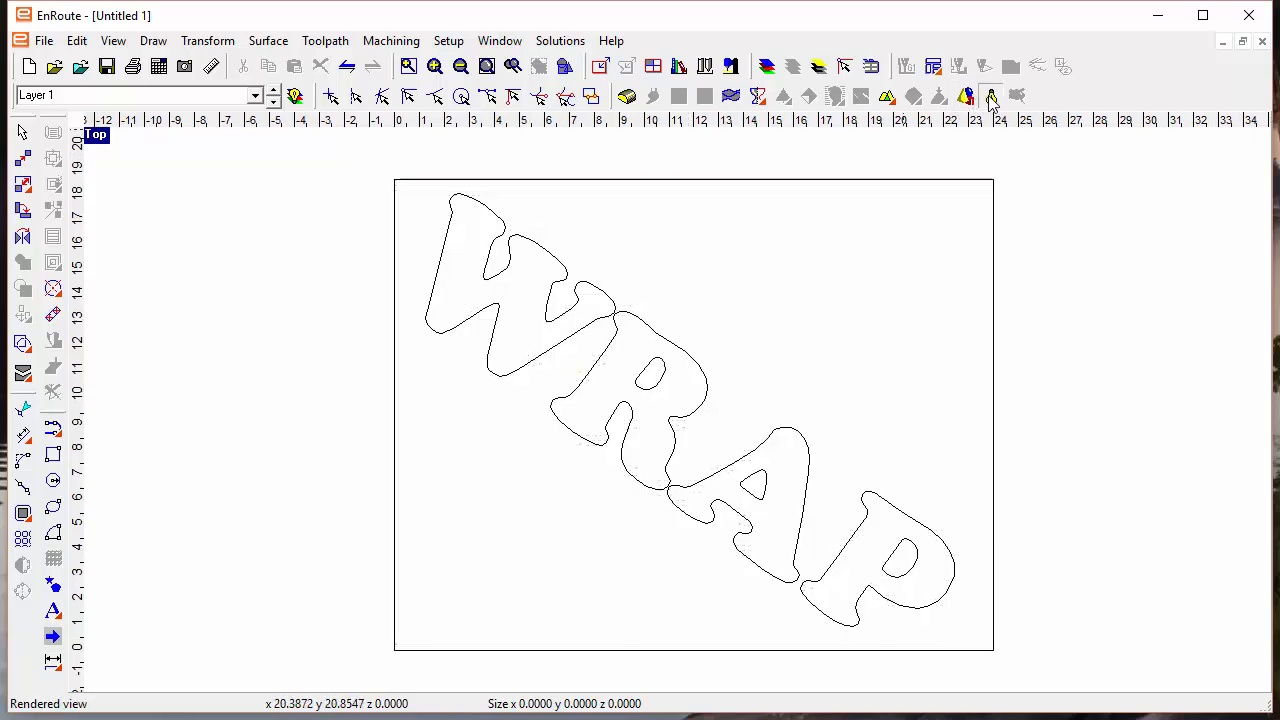
# Show the wrapped WRAP relief in the four-view layout as a wireframe cylinder.
pyautogui.click(988, 96)
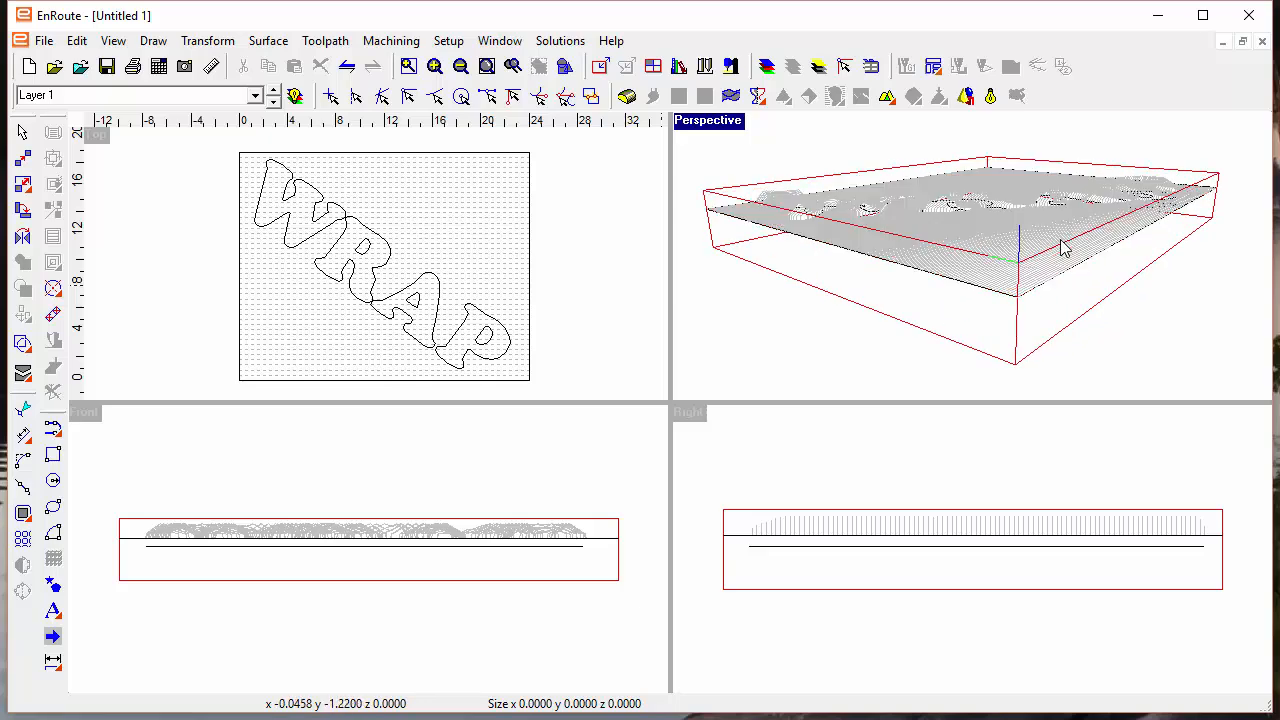
pyautogui.moveTo(1040, 244)
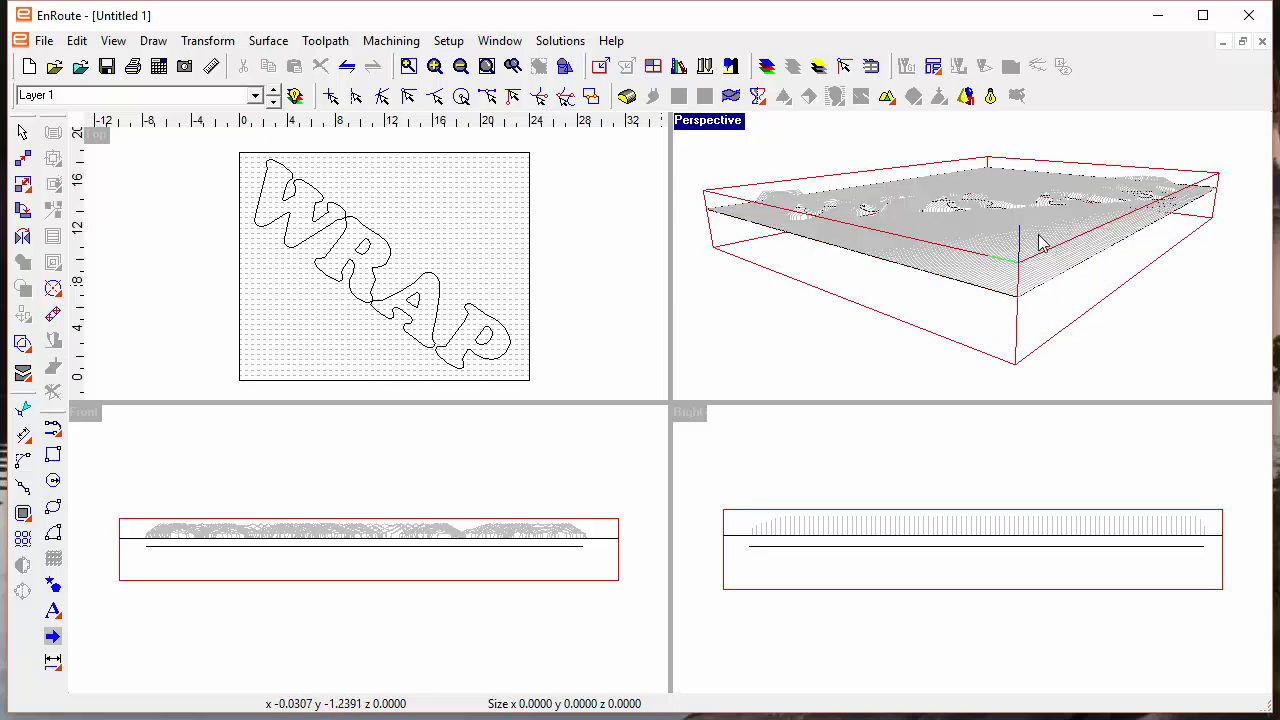
pyautogui.moveTo(924, 308)
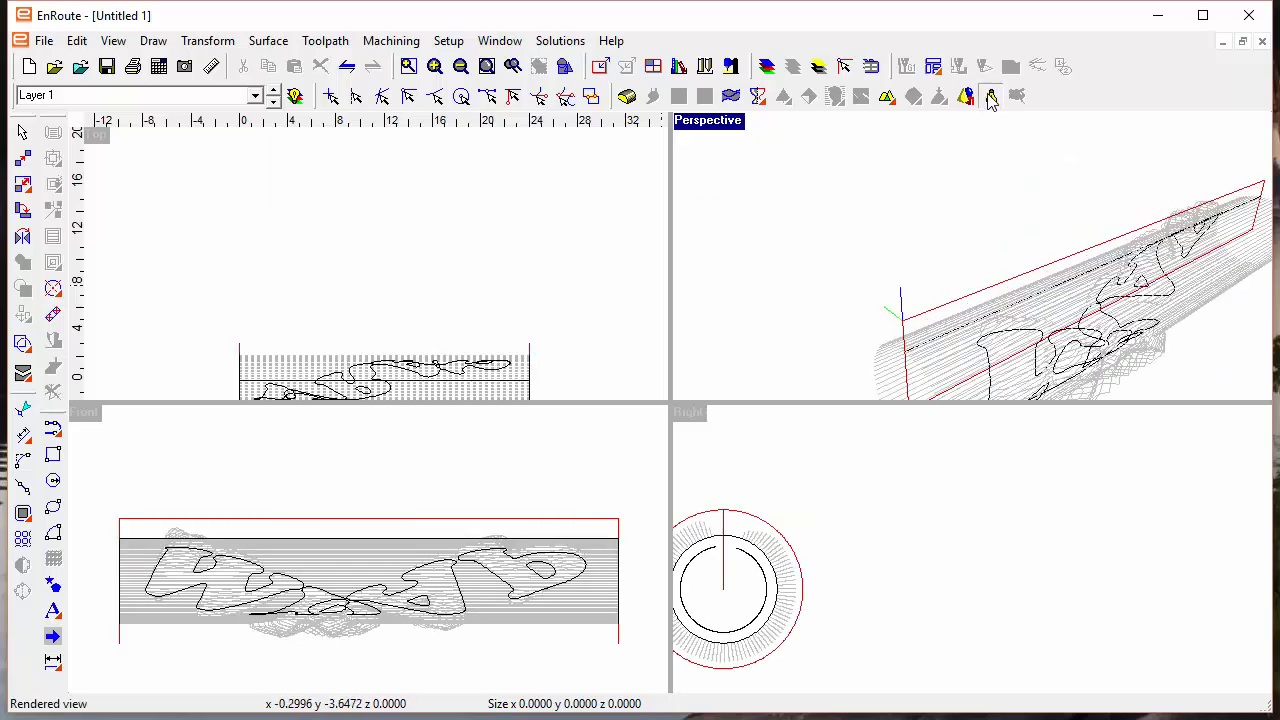
# Render the wrapped relief as a solid yellow cylinder and orbit the perspective view around it.
pyautogui.click(988, 96)
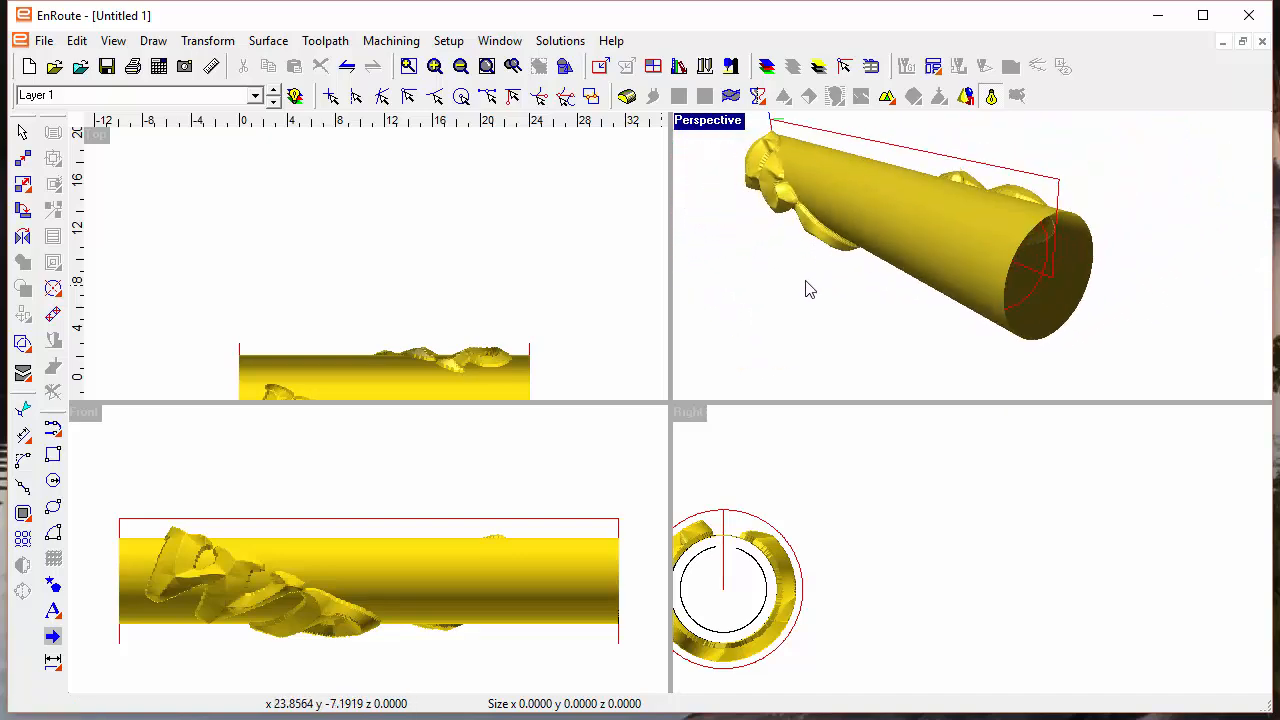
pyautogui.moveTo(810, 290); pyautogui.dragTo(1000, 302)
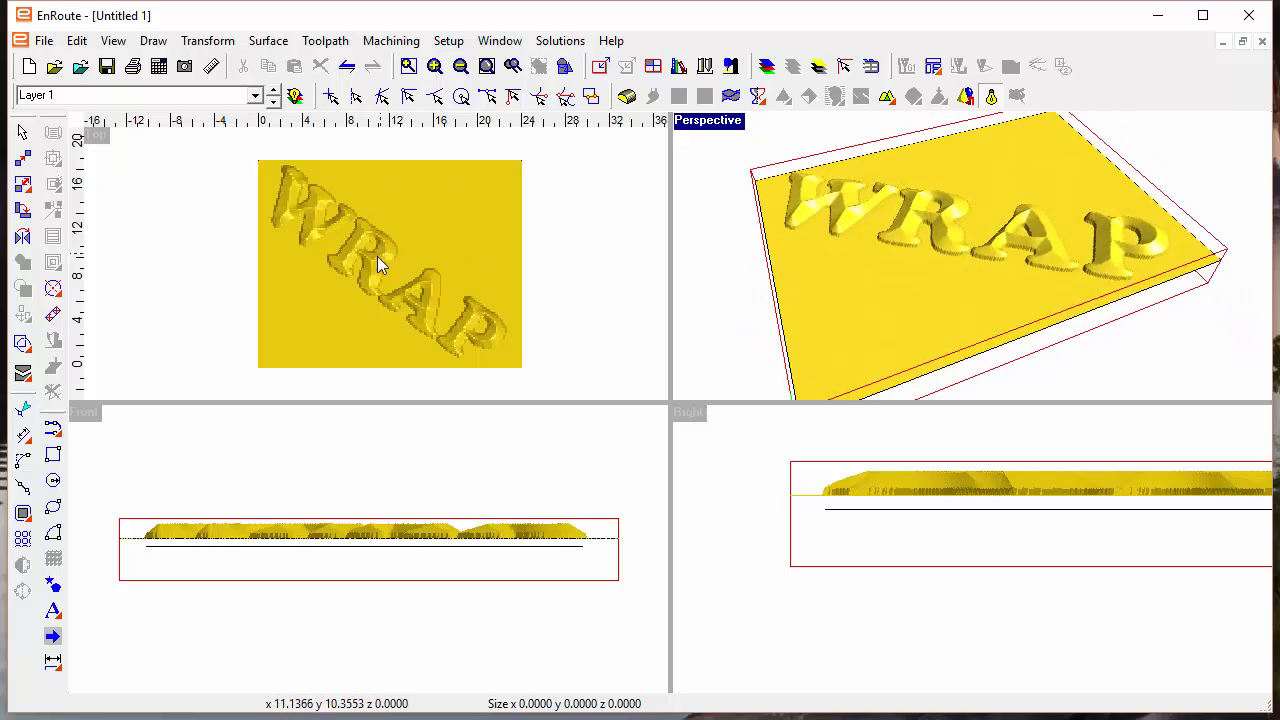
pyautogui.moveTo(490, 252)
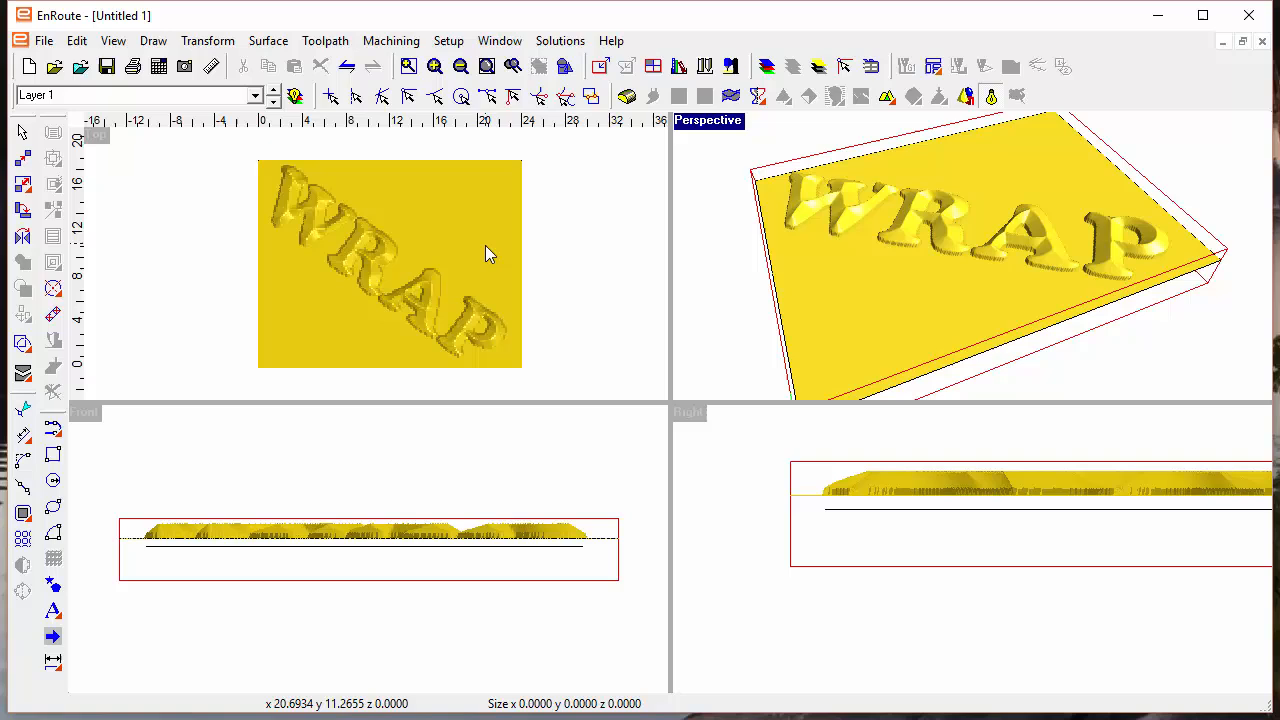
pyautogui.moveTo(392, 282)
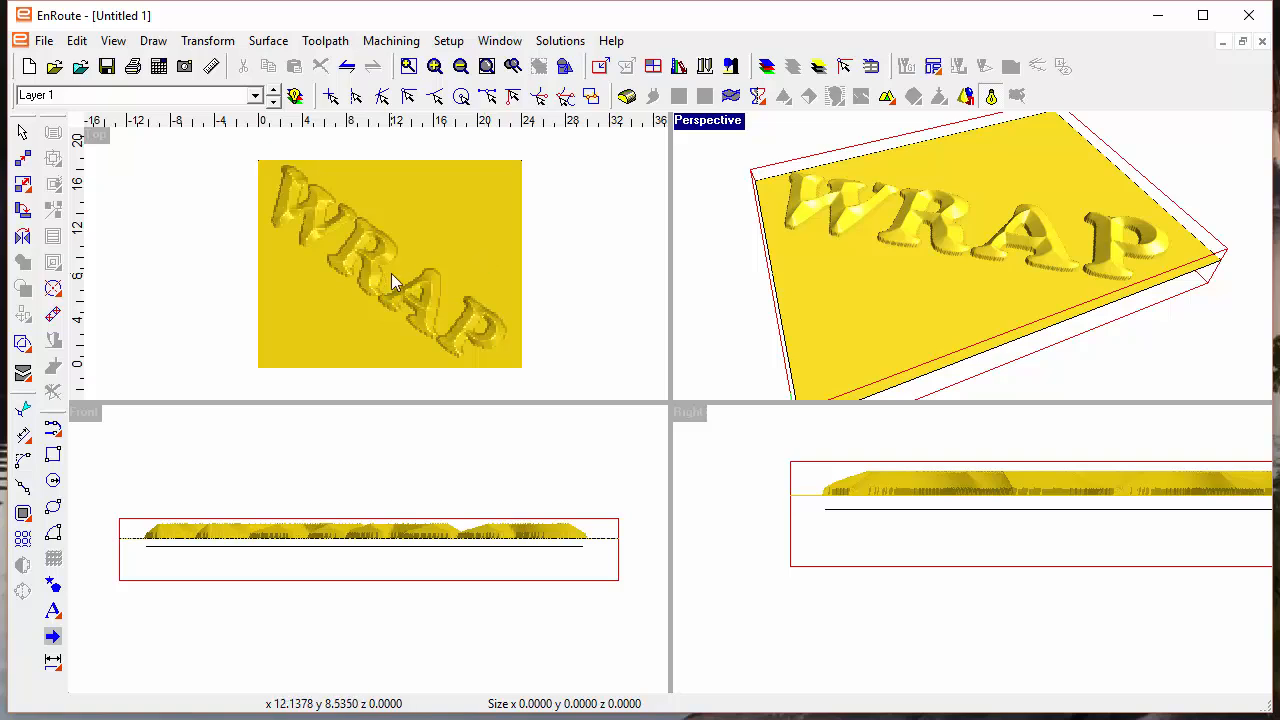
pyautogui.moveTo(380, 284)
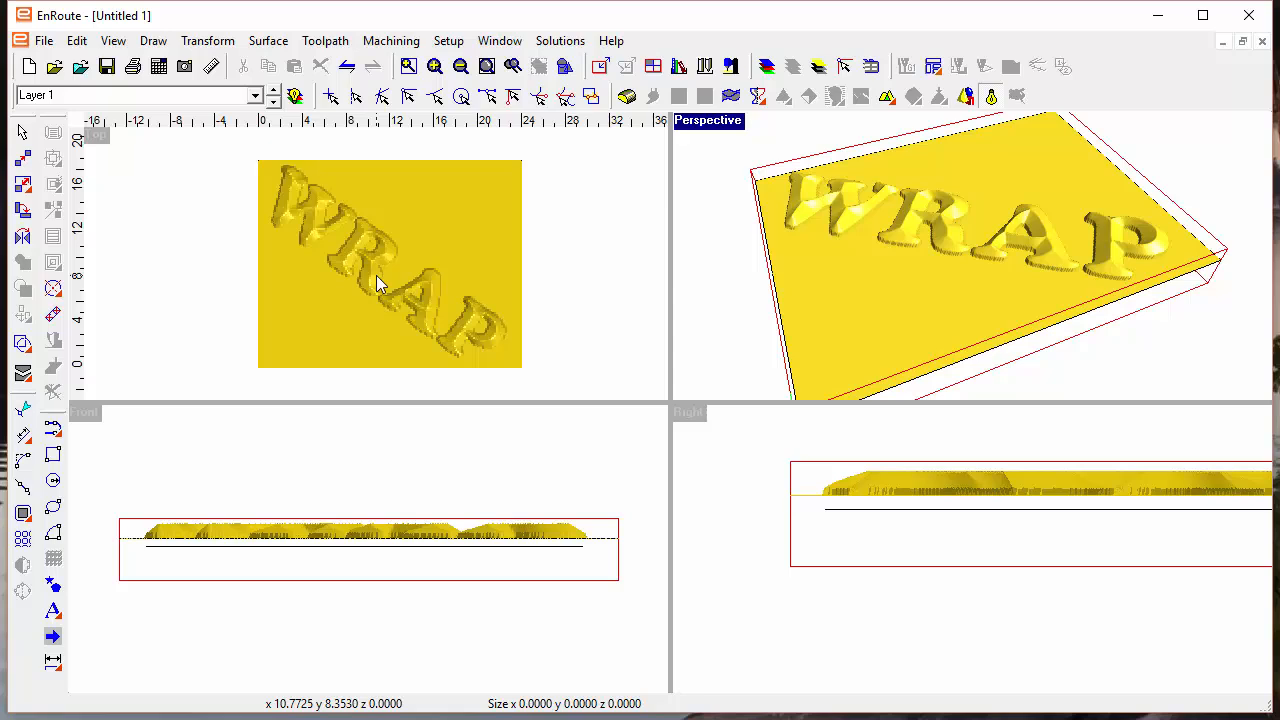
pyautogui.moveTo(380, 276)
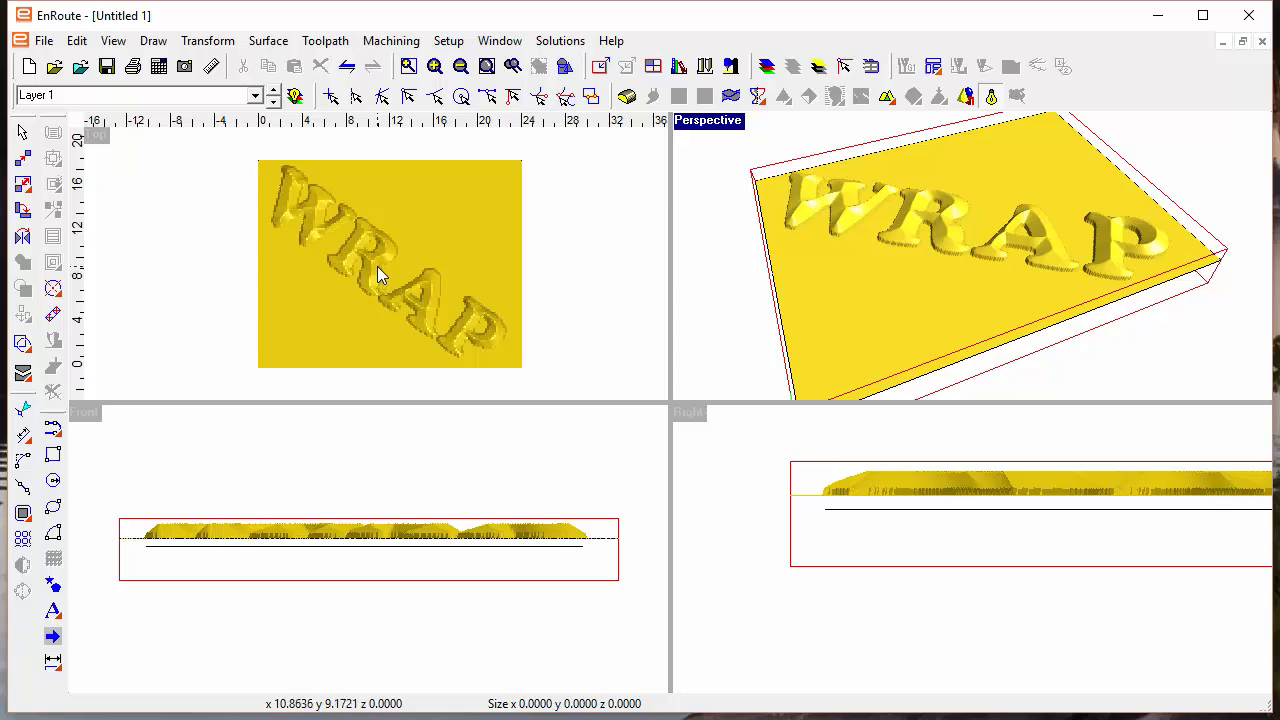
pyautogui.moveTo(388, 264)
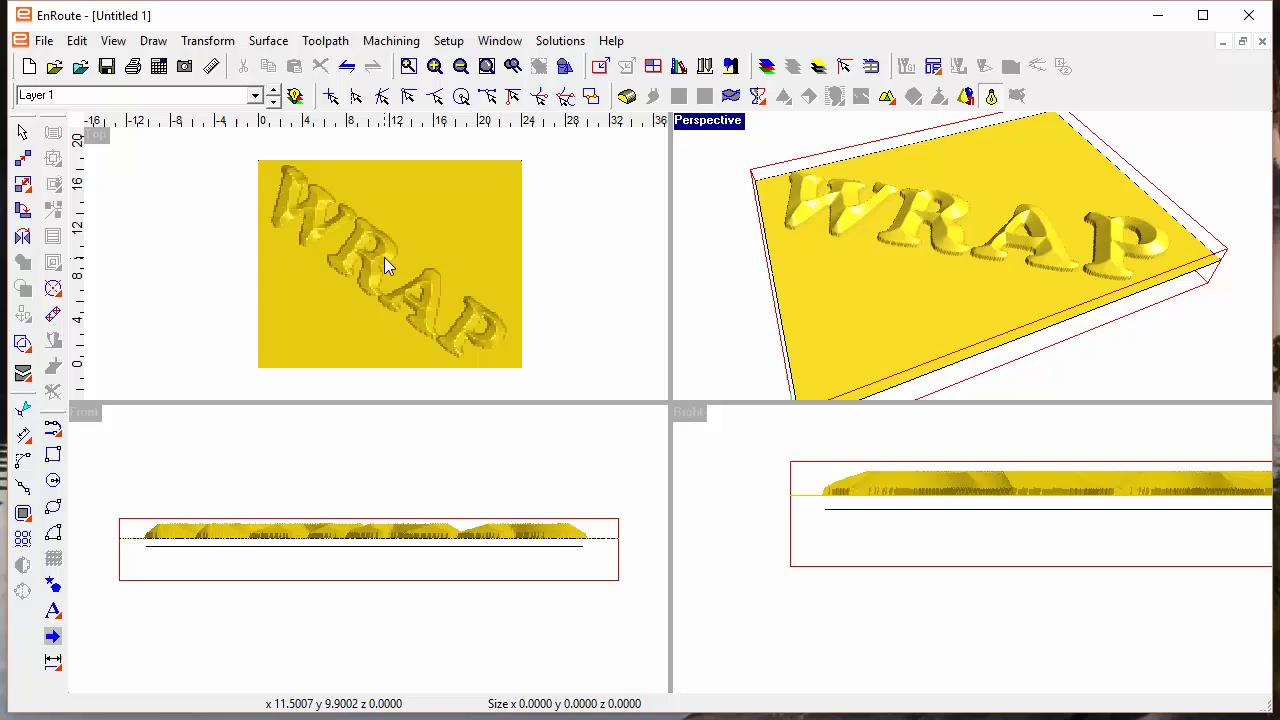
pyautogui.moveTo(398, 284)
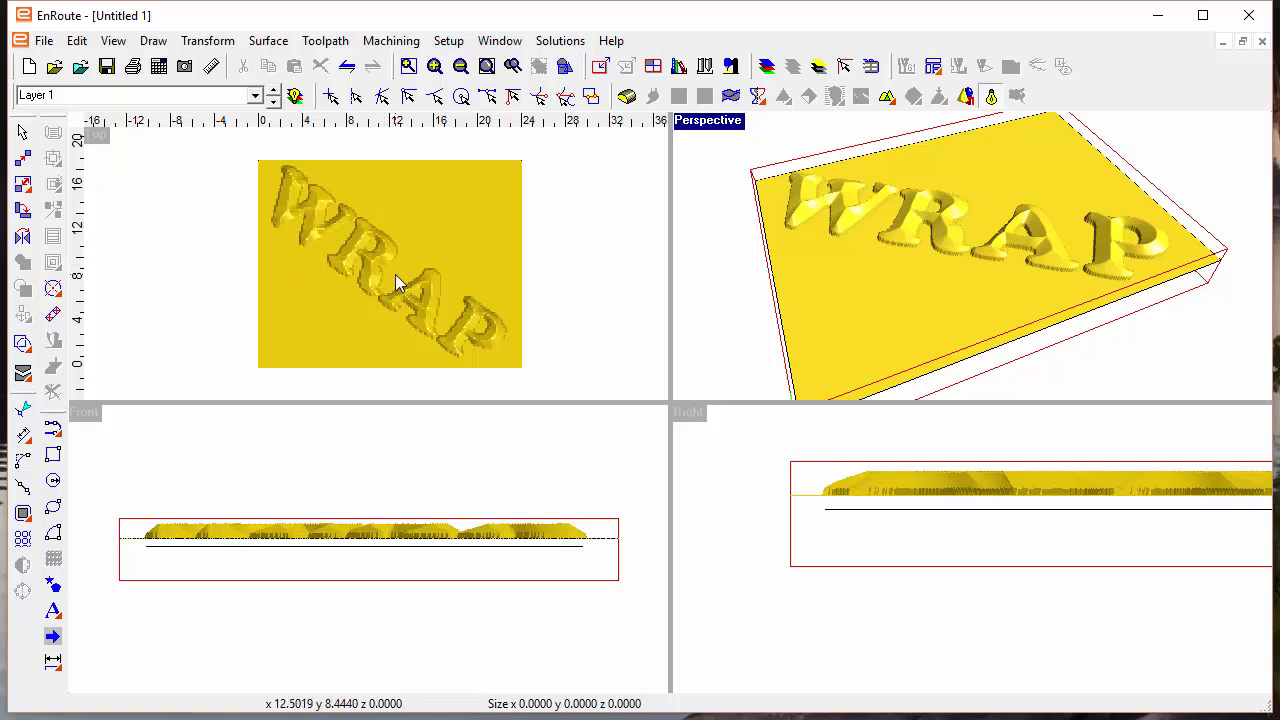
pyautogui.moveTo(420, 296)
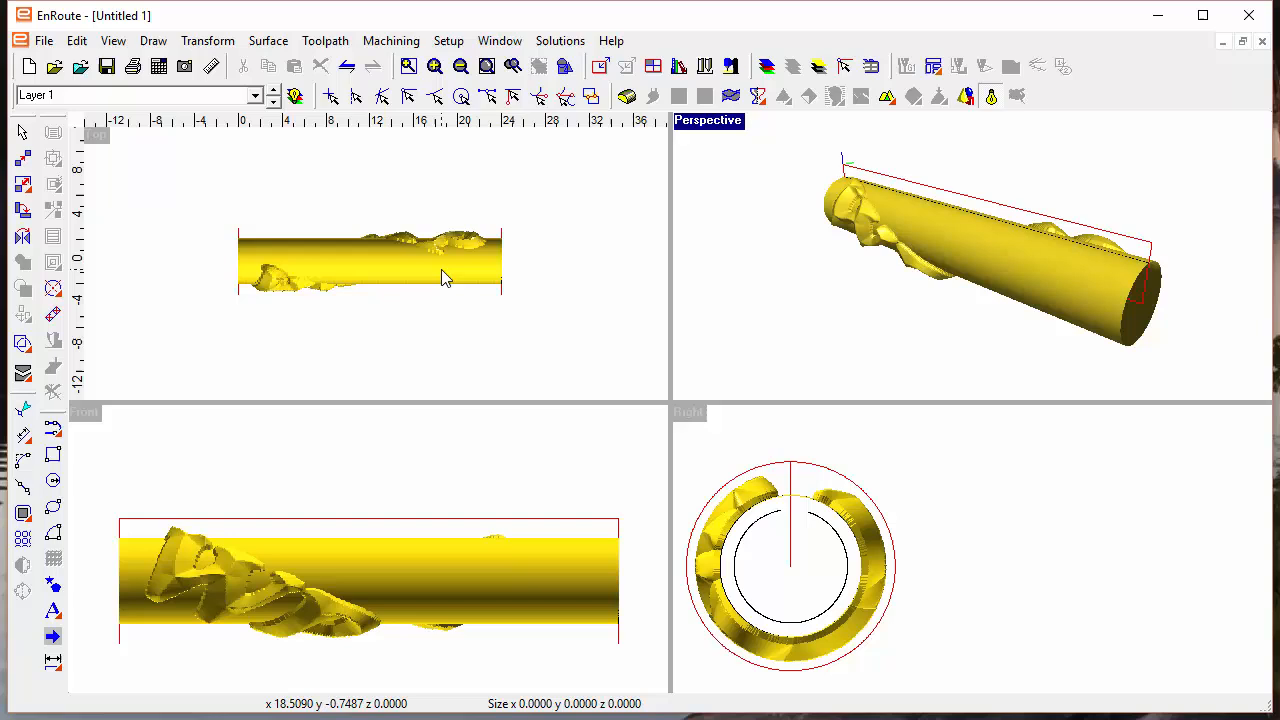
pyautogui.moveTo(578, 172)
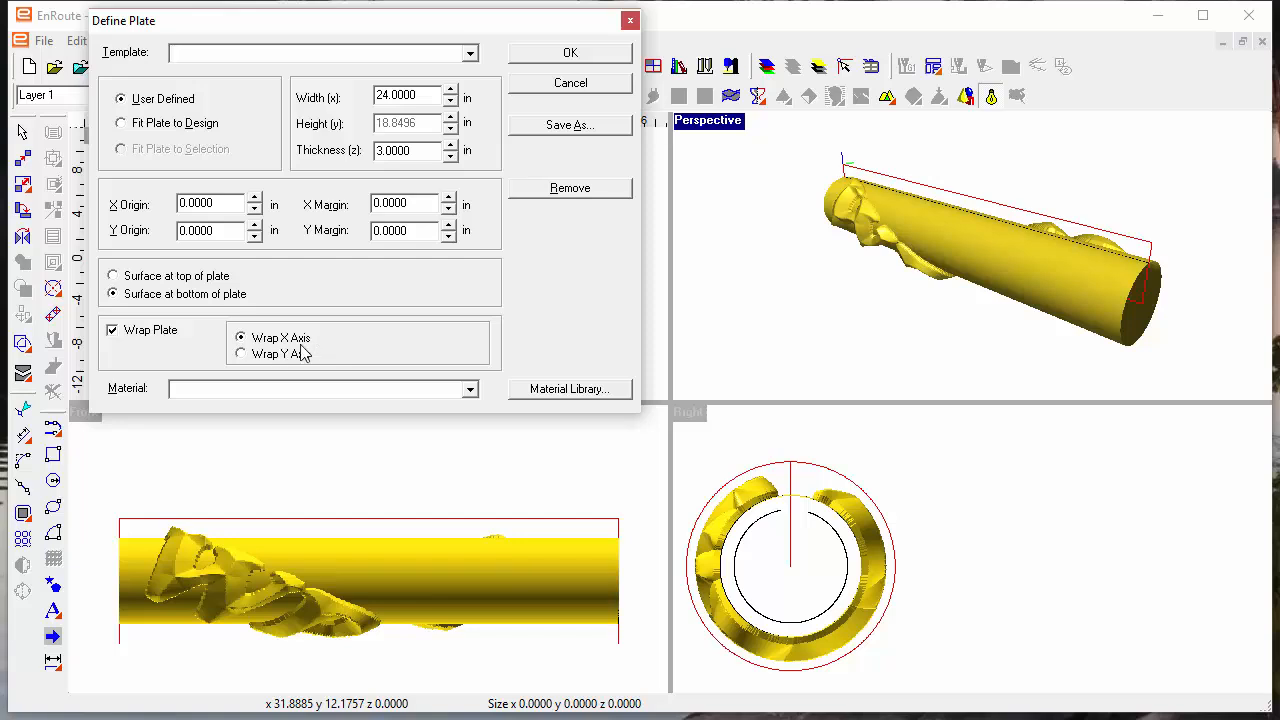
pyautogui.moveTo(596, 92)
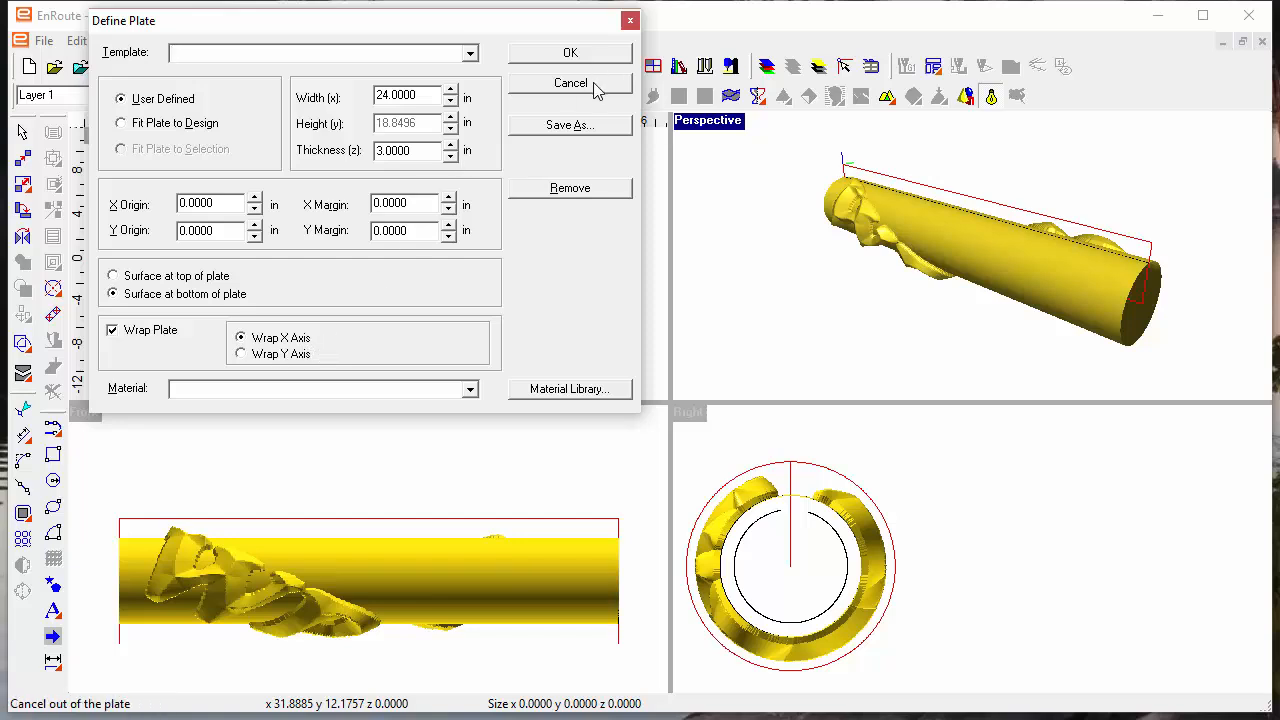
pyautogui.click(568, 84)
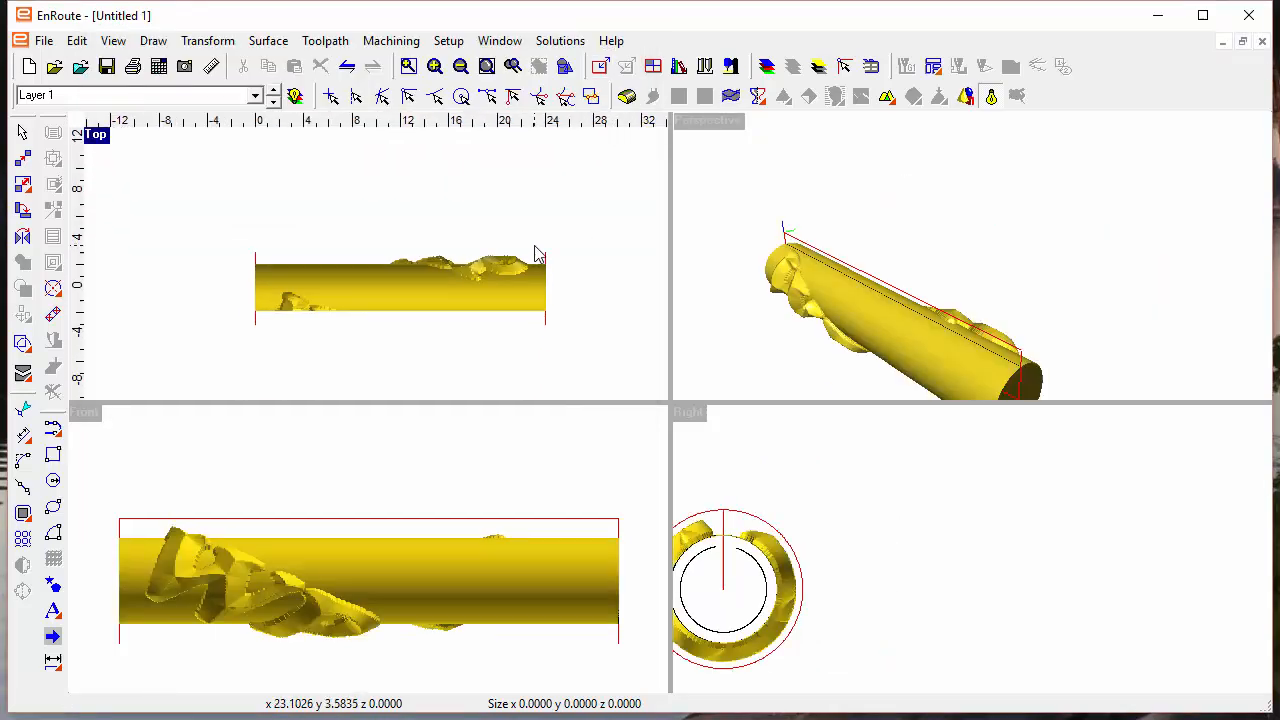